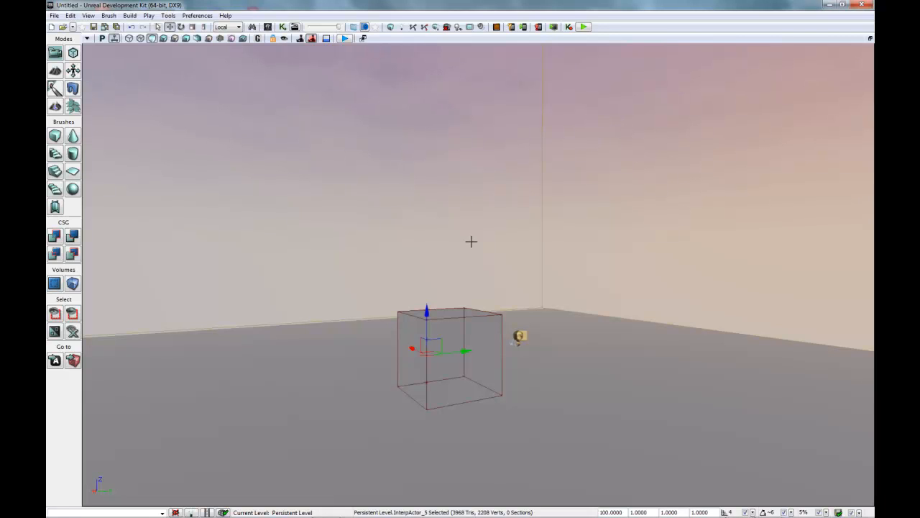
- Create a new map from the Night Lighting template
left_click(70, 15)
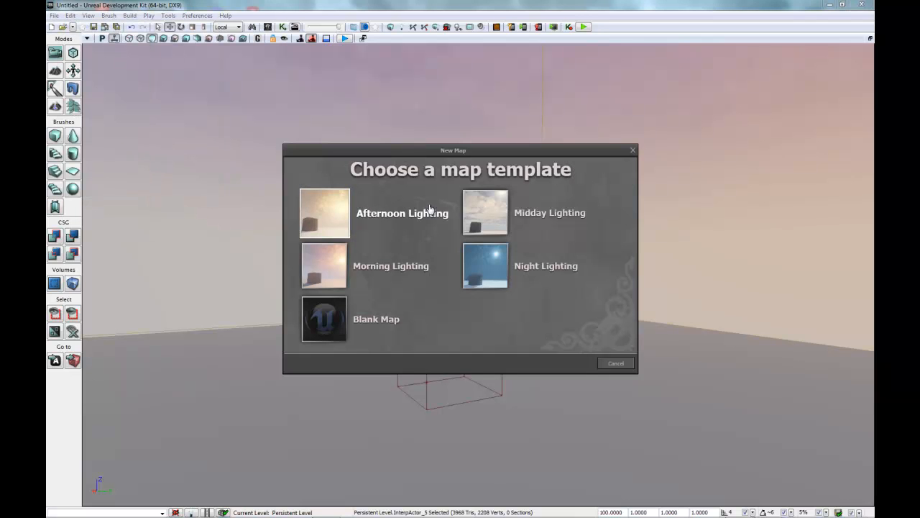
left_click(485, 266)
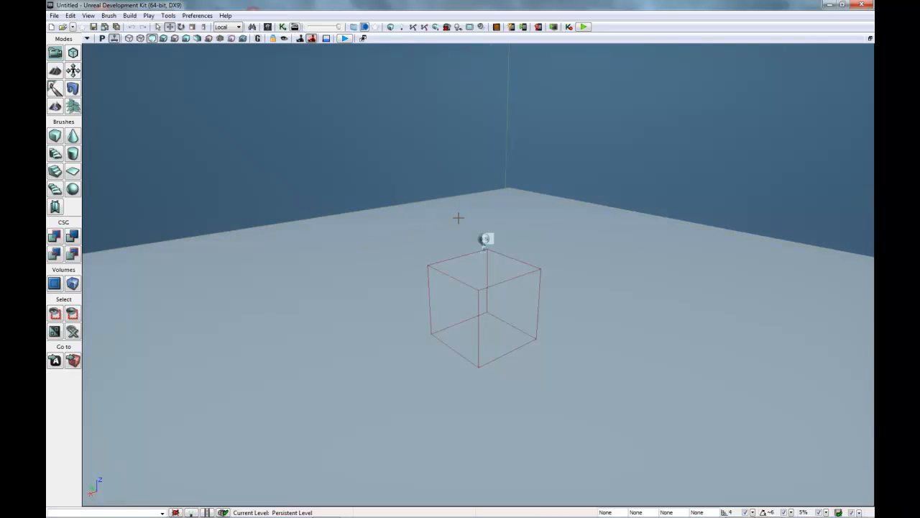
mouse_move(417, 241)
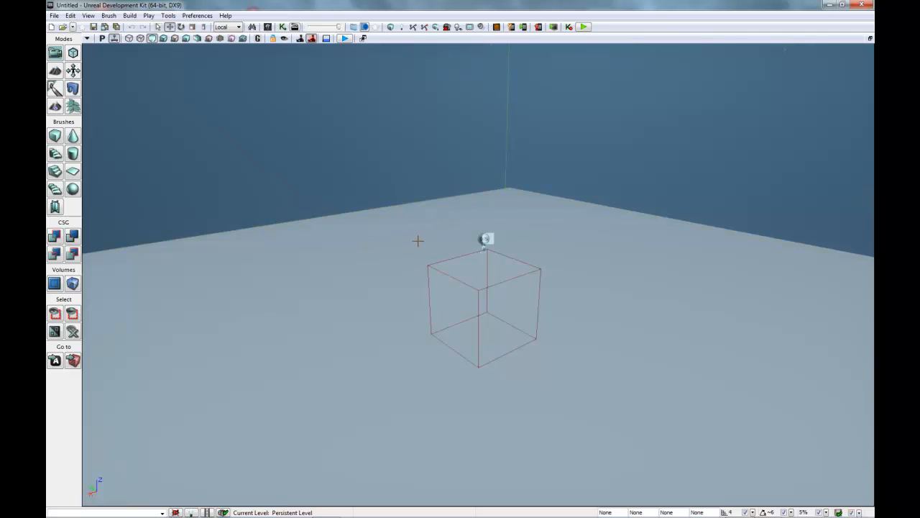
mouse_move(462, 231)
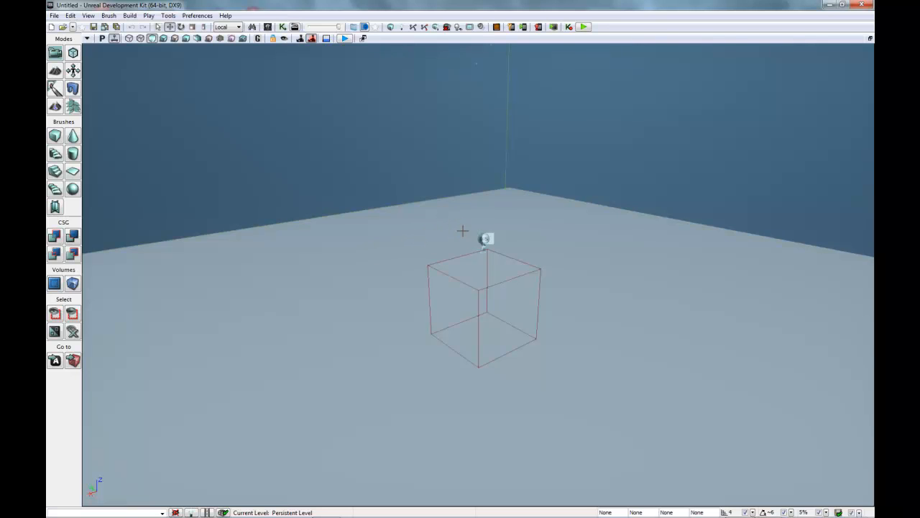
- Select the template's floor plane, leaving the cube in the level
left_click(486, 302)
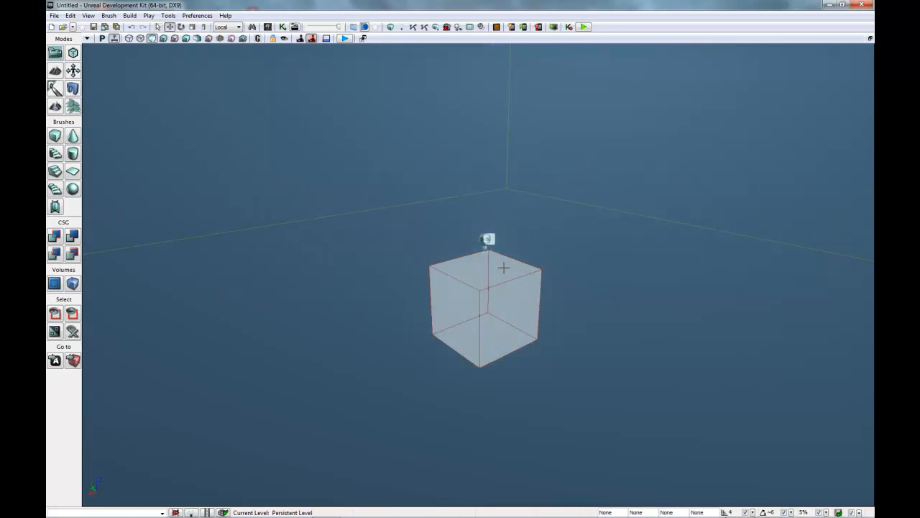
left_click(485, 302)
type("-1000.000000")
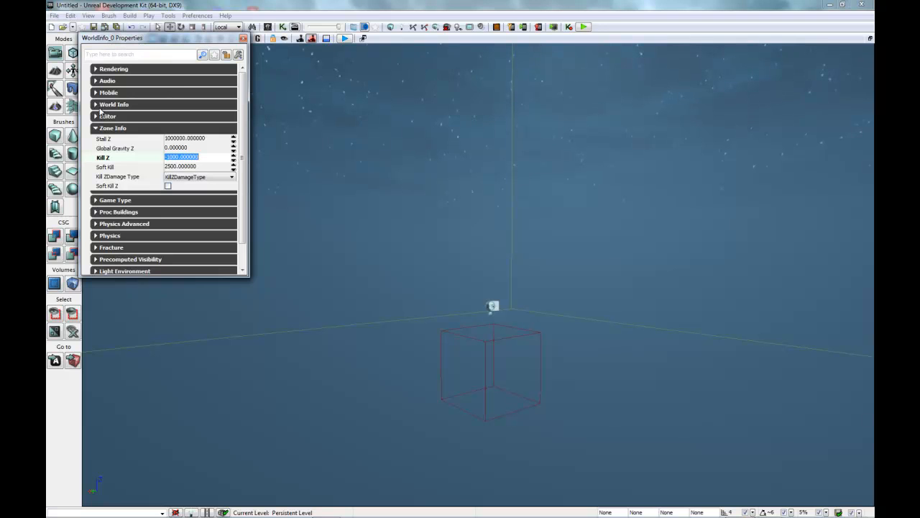
left_click(243, 38)
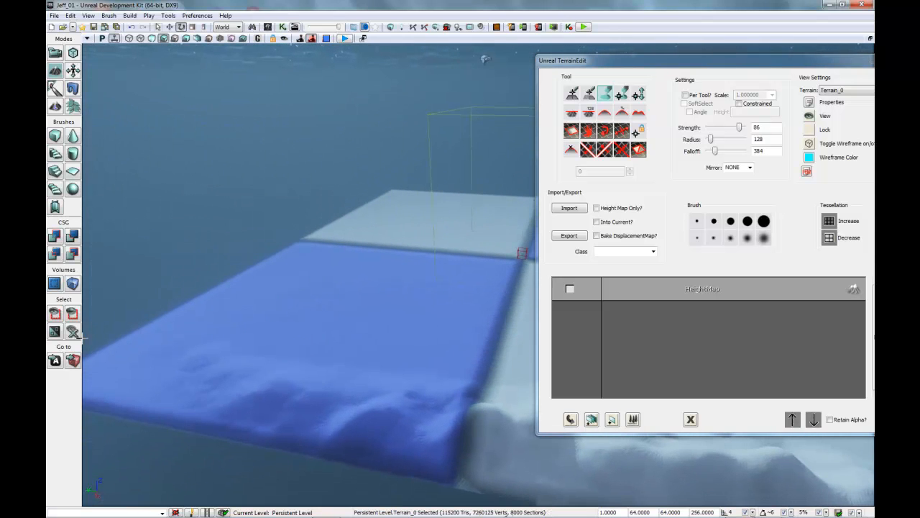
- Apply Tessellation Increase to Terrain_0 in the Terrain Edit dialog
left_click(357, 157)
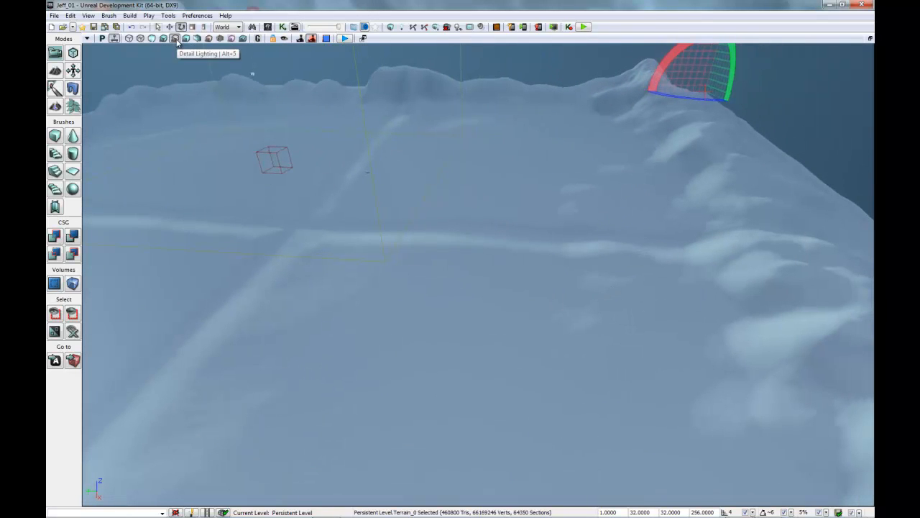
- Switch the viewport to the Detail Lighting view mode
left_click(186, 38)
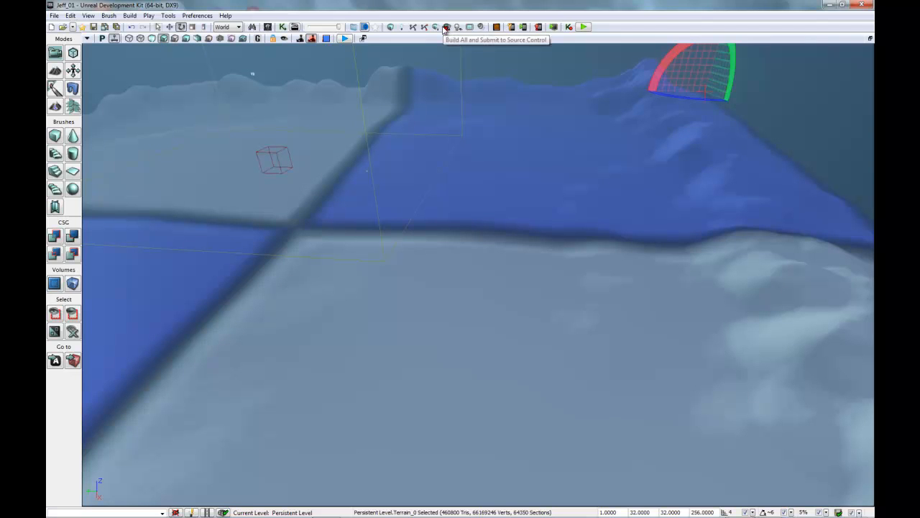
- Start Build All on the Jeff_01 level
left_click(446, 27)
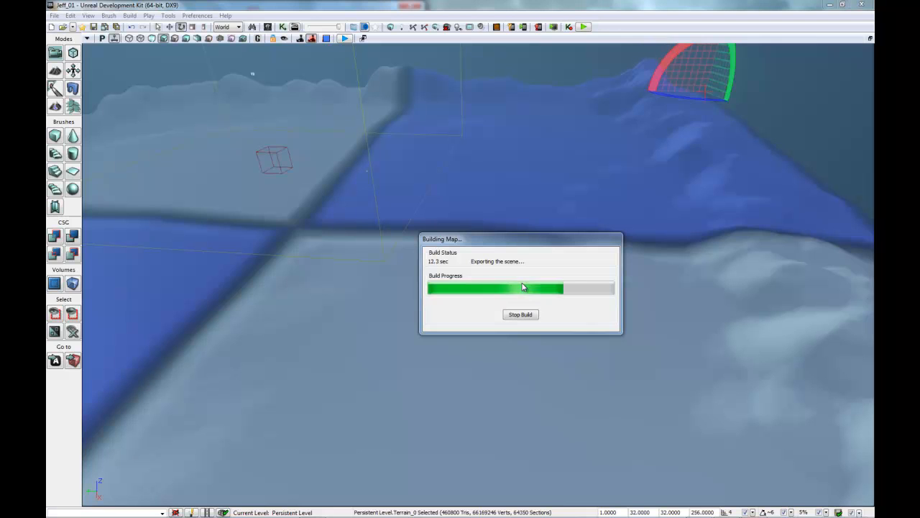